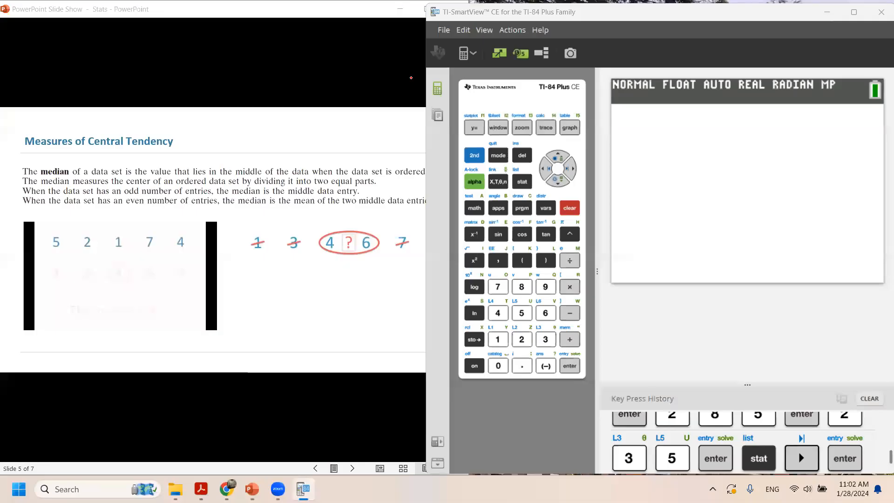
mouse_move(432, 105)
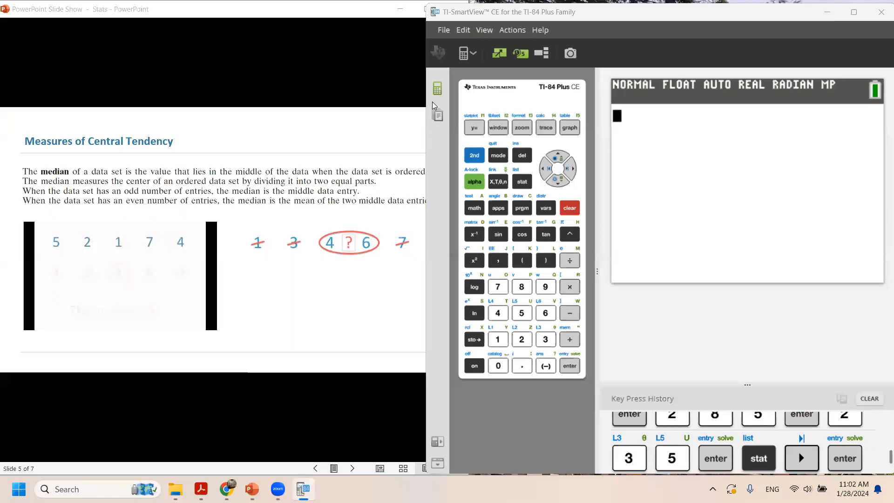
mouse_move(519, 150)
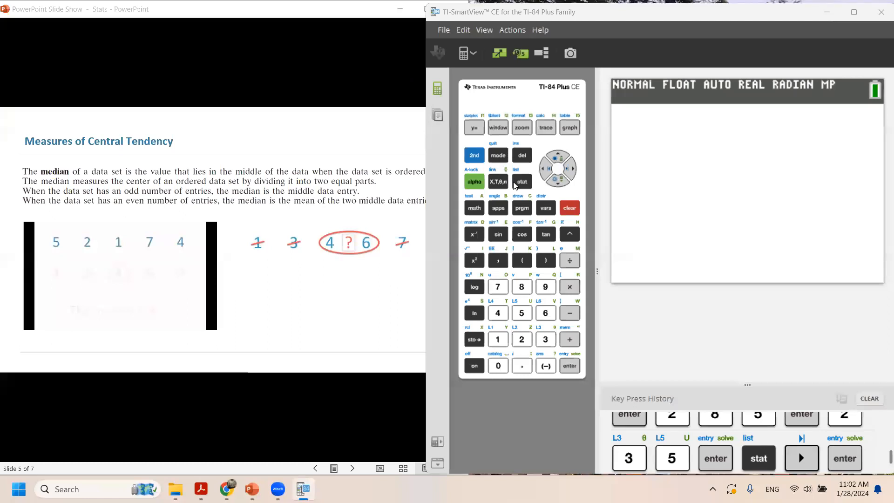
- Open the STAT Edit list editor showing L1 with its seven stored values
click(521, 181)
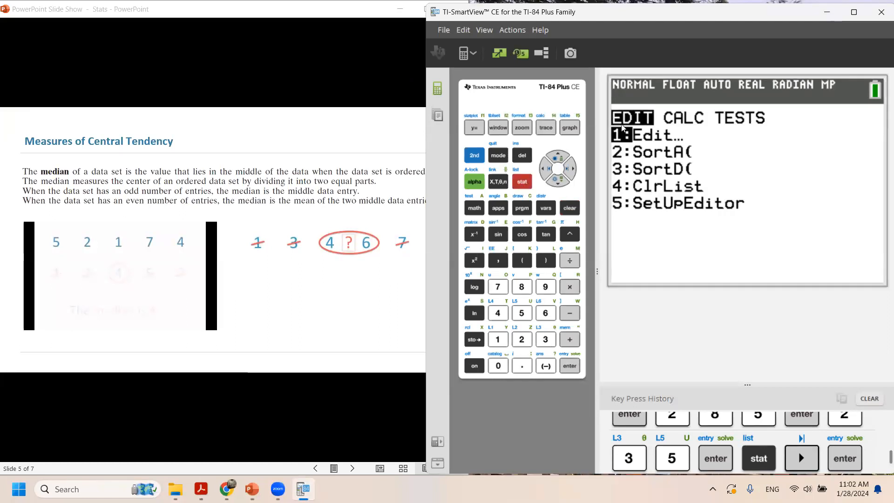
click(569, 366)
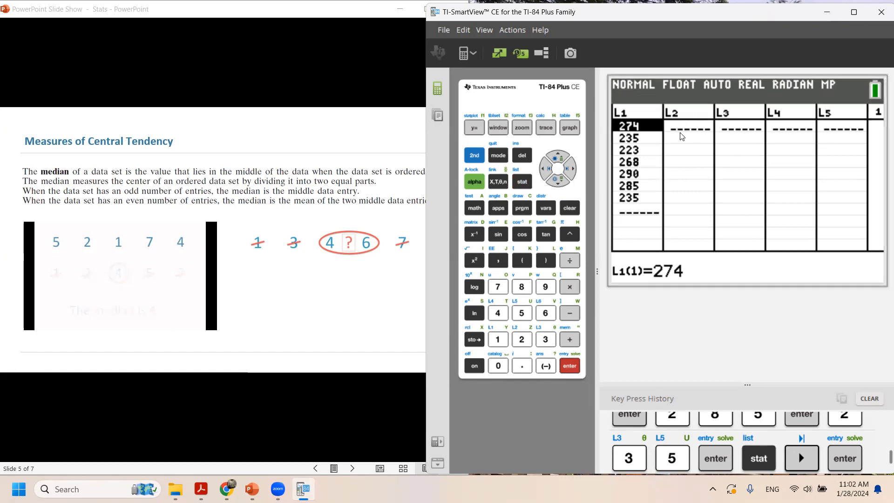
- Fill list L2 with the five values 5, 2, 1, 7, 4
click(569, 169)
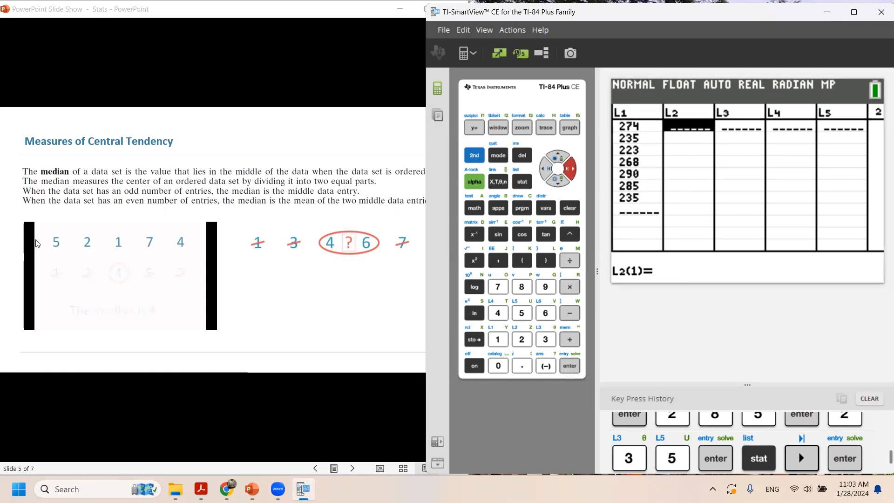
mouse_move(67, 250)
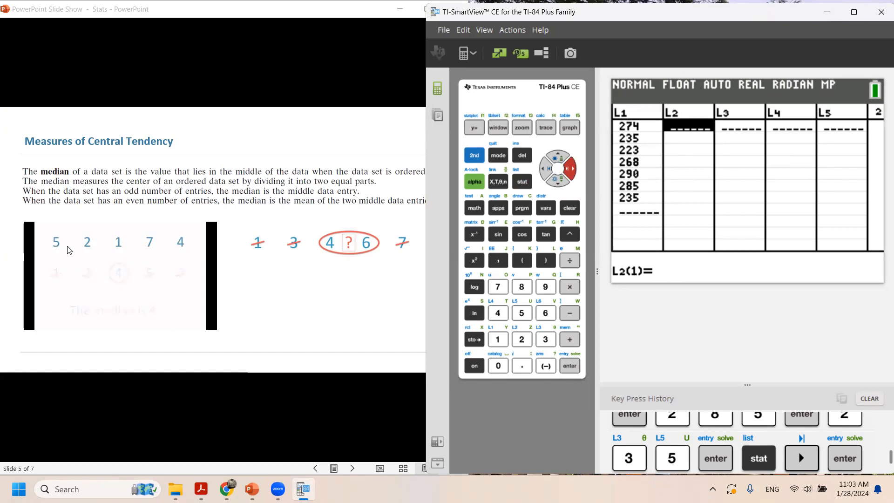
mouse_move(503, 308)
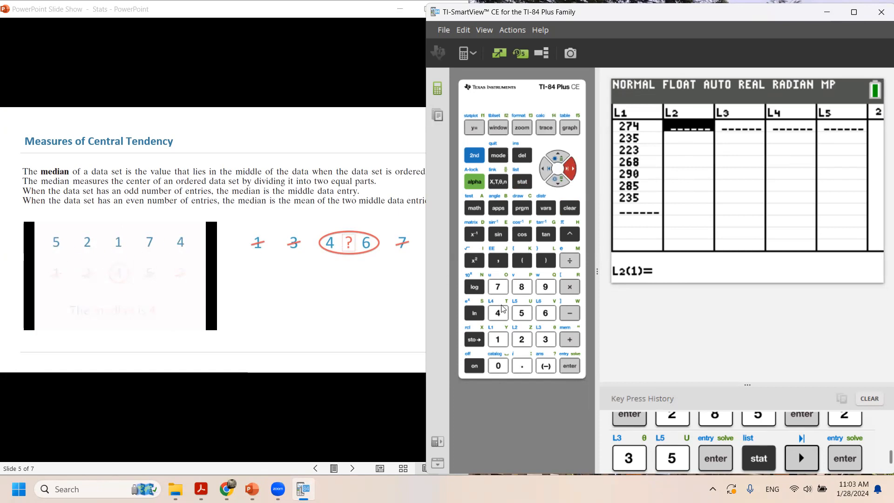
click(521, 312)
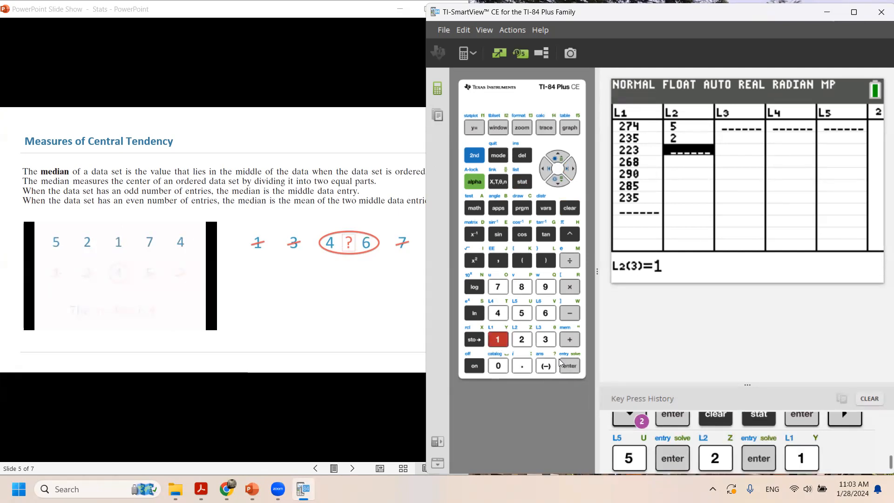
click(498, 286)
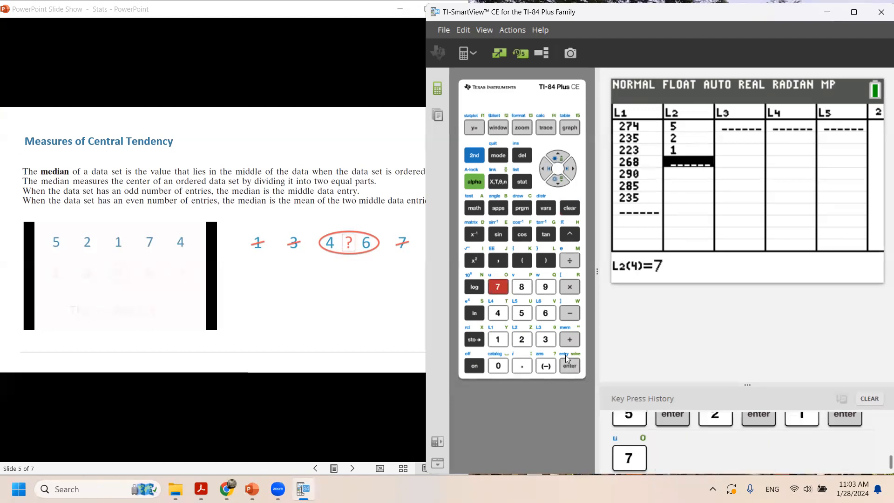
click(497, 312)
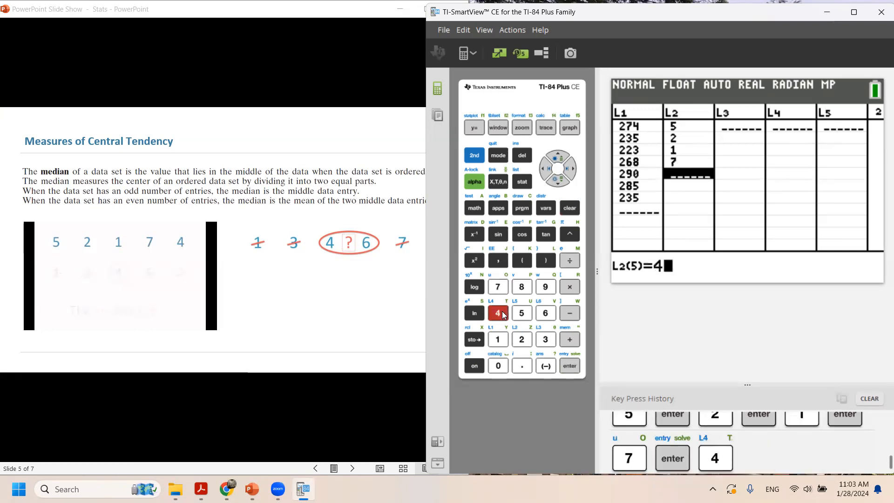
click(569, 366)
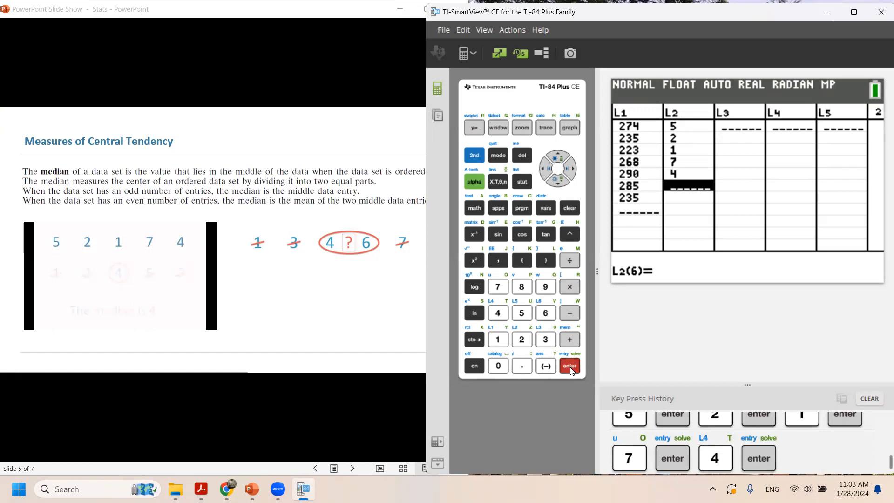
- Start a 1-Var Stats calculation from the STAT CALC menu
click(520, 181)
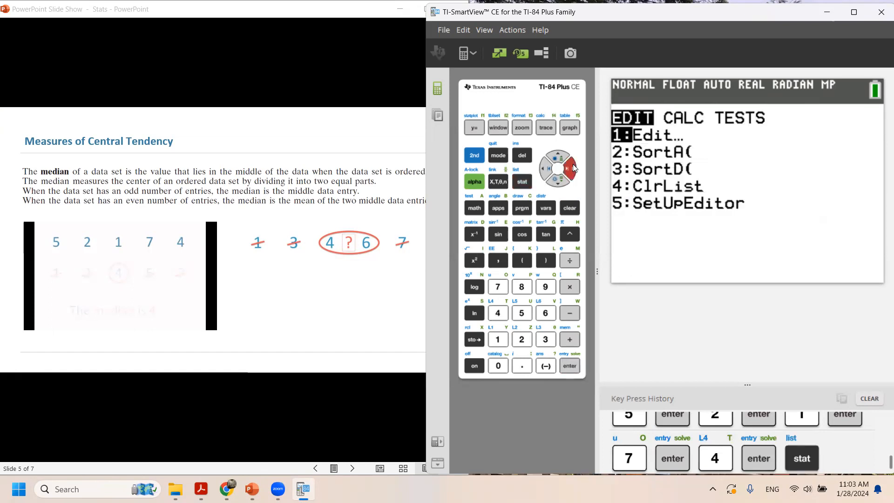
click(568, 168)
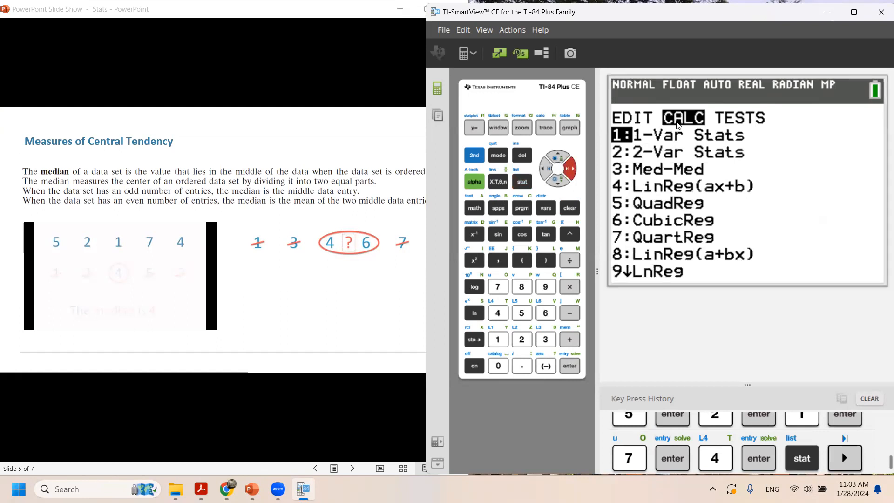
mouse_move(632, 142)
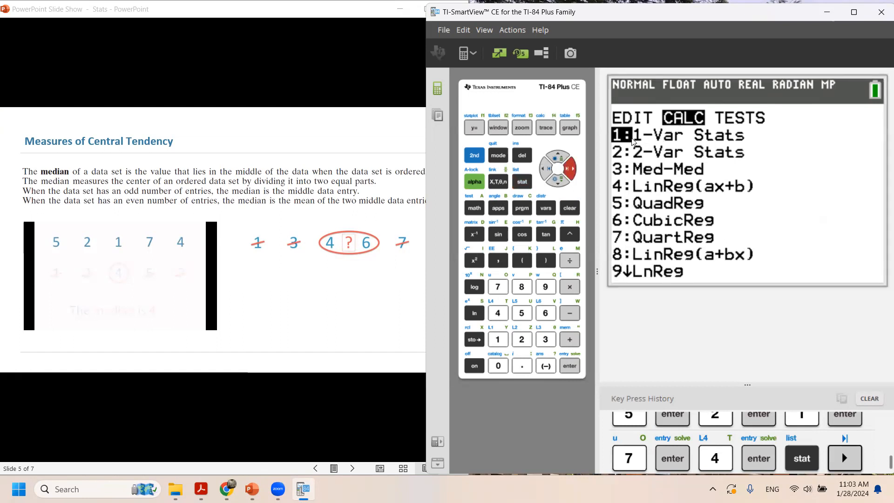
click(568, 366)
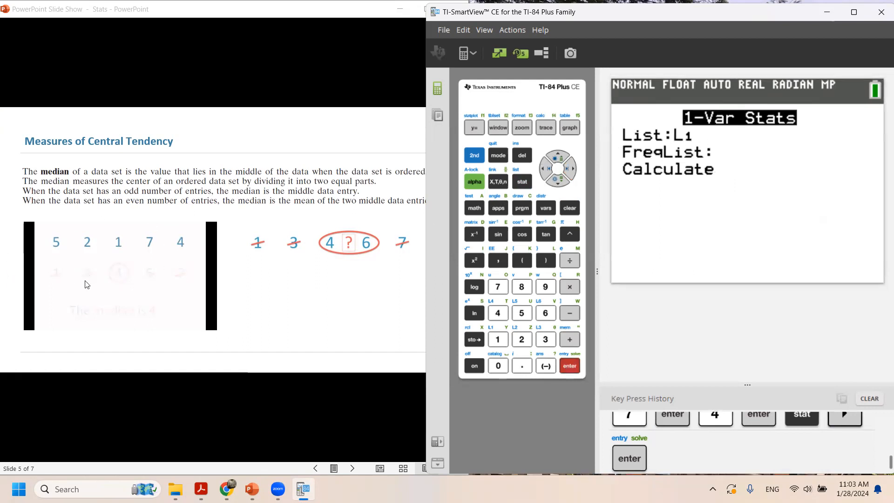
mouse_move(668, 141)
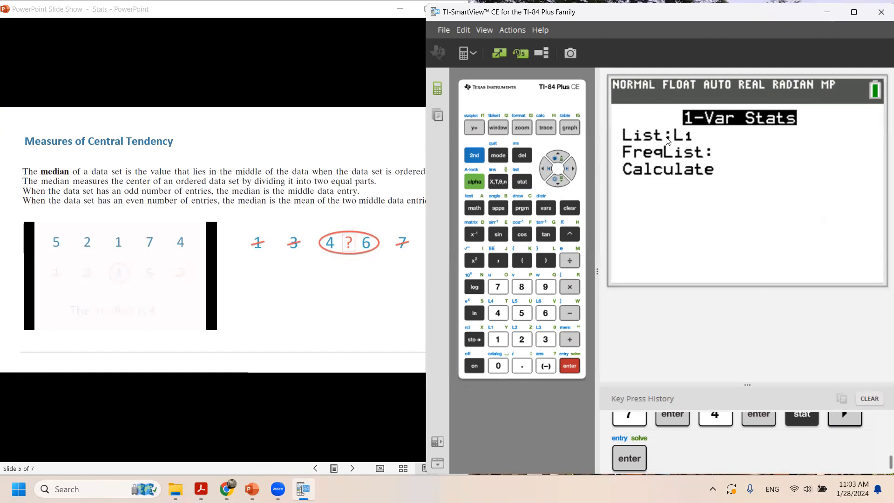
- Set the analysed list to L2, leave FreqList blank and highlight Calculate
click(475, 155)
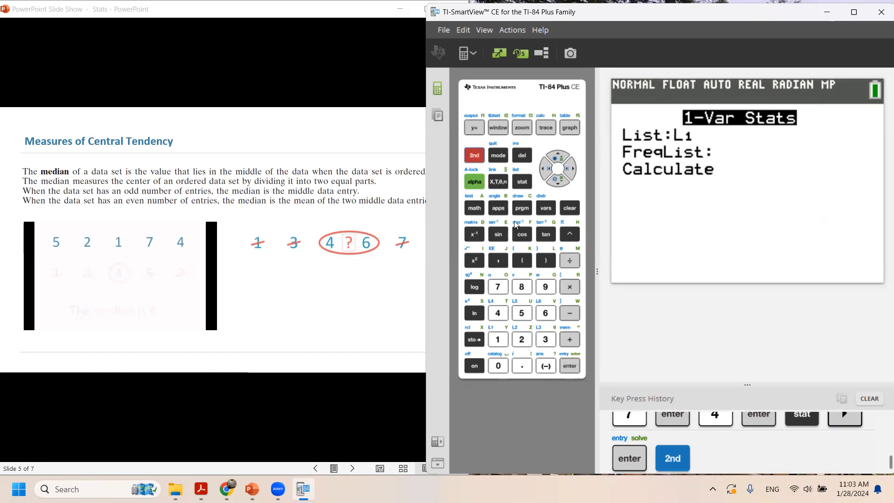
click(521, 338)
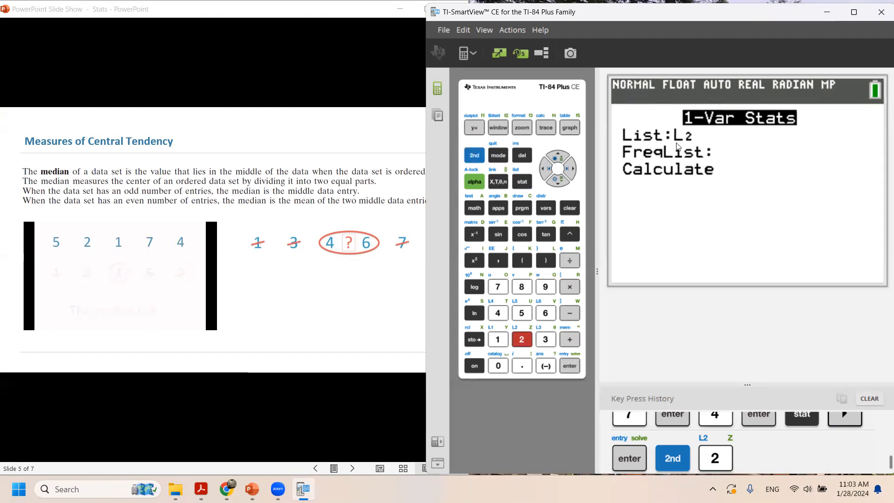
click(558, 180)
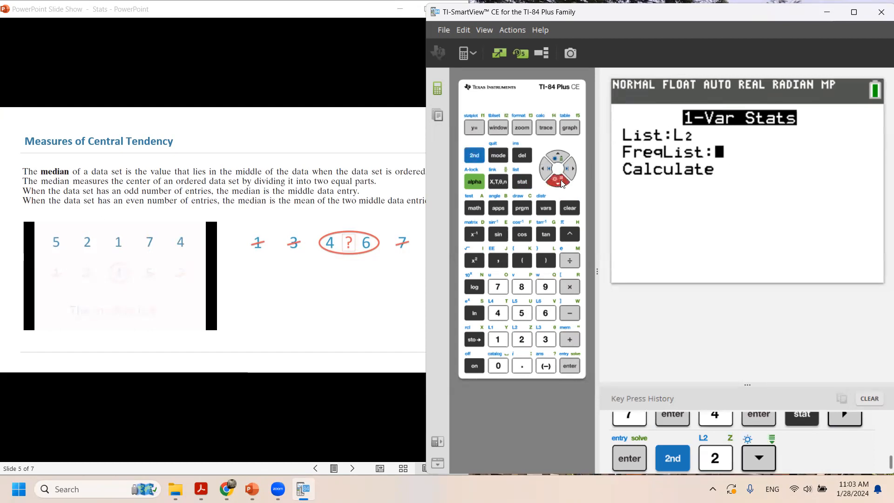
click(569, 168)
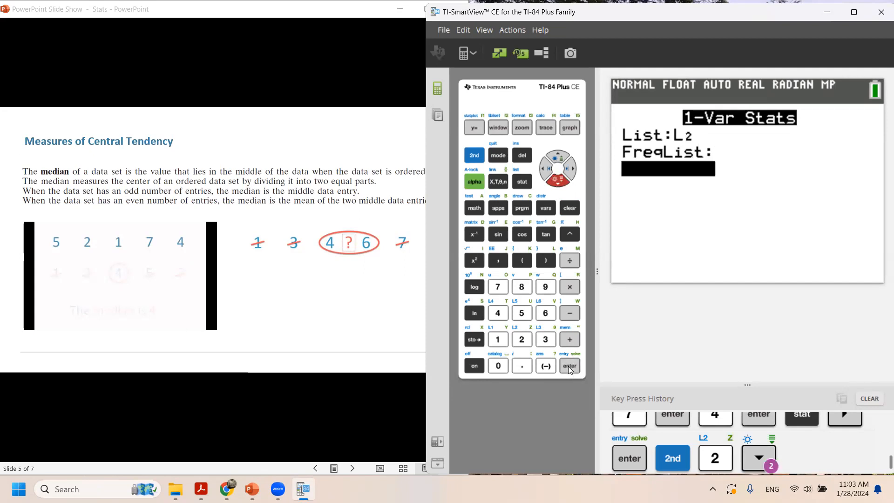
click(569, 366)
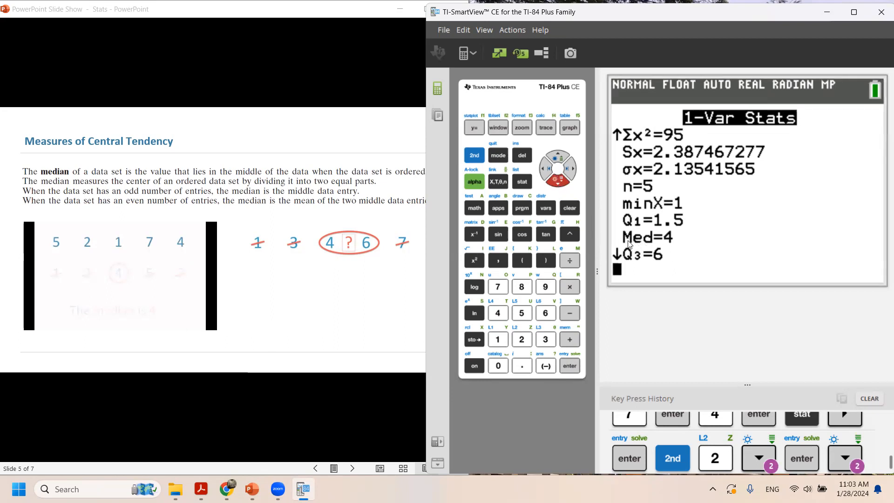
mouse_move(157, 253)
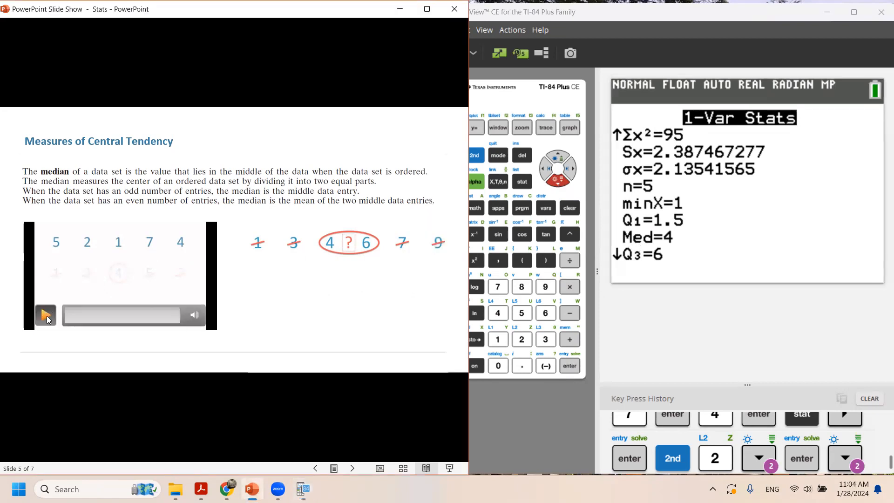
click(46, 314)
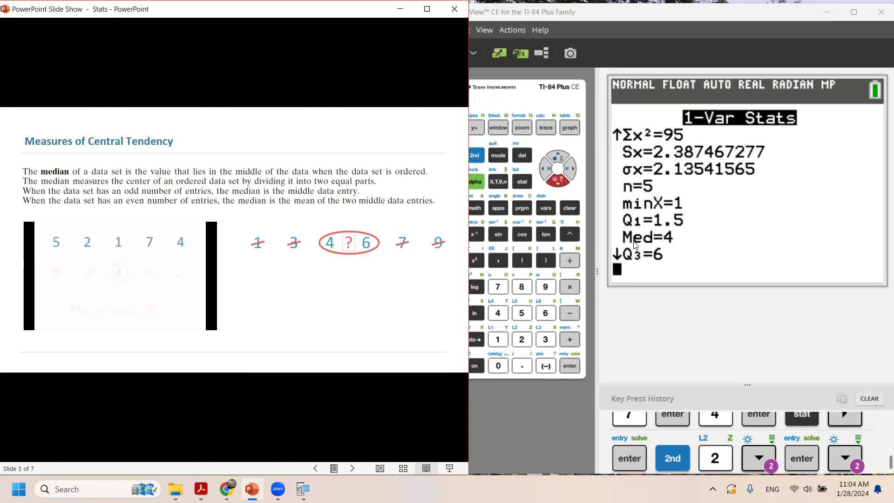
mouse_move(325, 257)
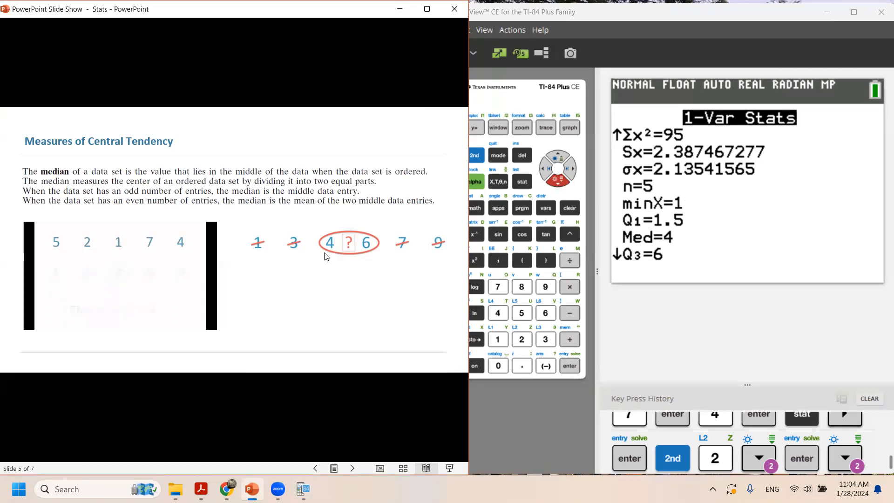
mouse_move(404, 204)
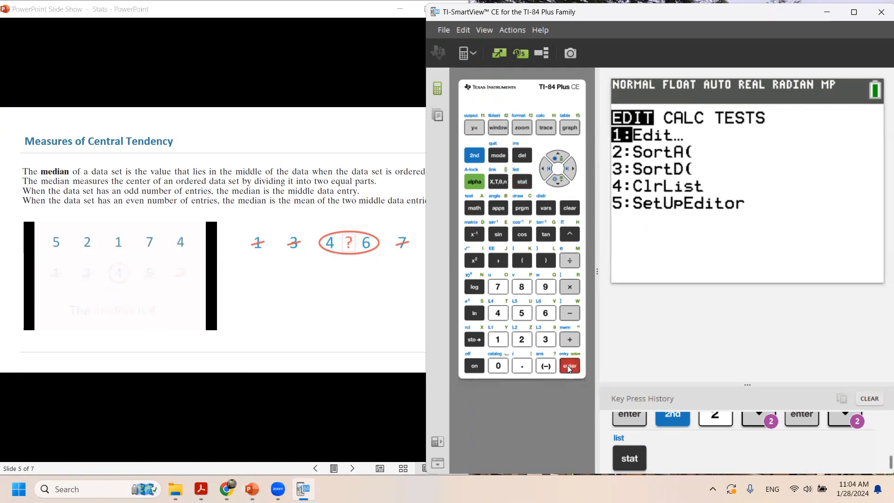
- Return to the list editor and move into the empty L3 column
click(570, 366)
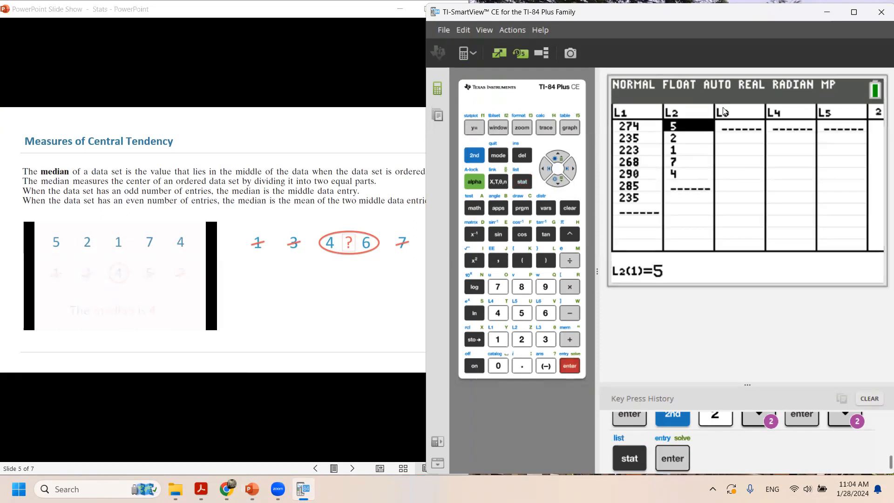
click(570, 168)
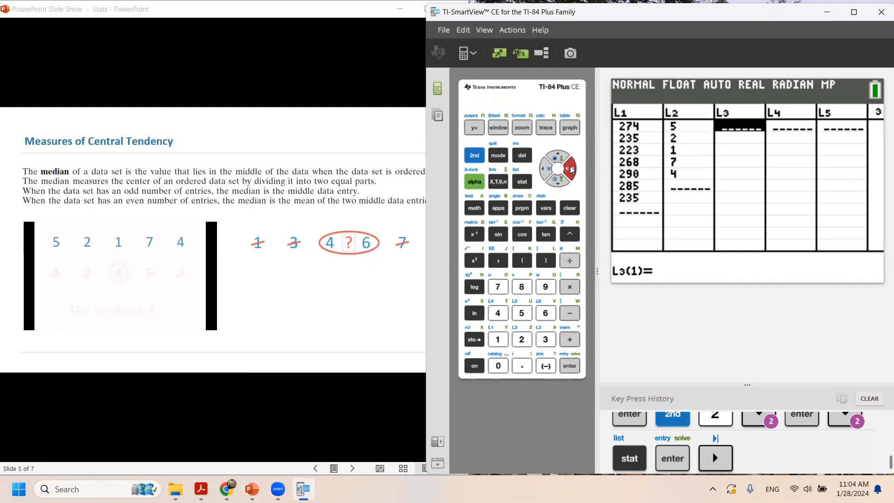
mouse_move(476, 316)
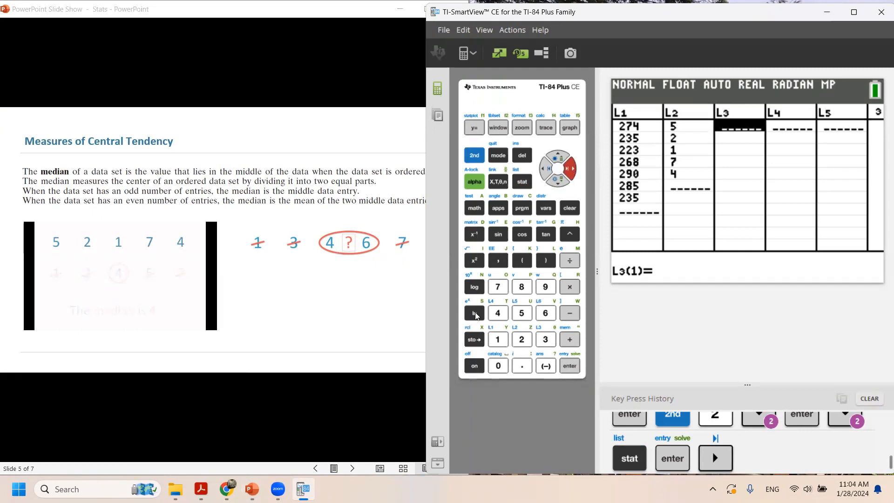
- Fill list L3 with the six values 1, 3, 4, 6, 7, 9
click(569, 366)
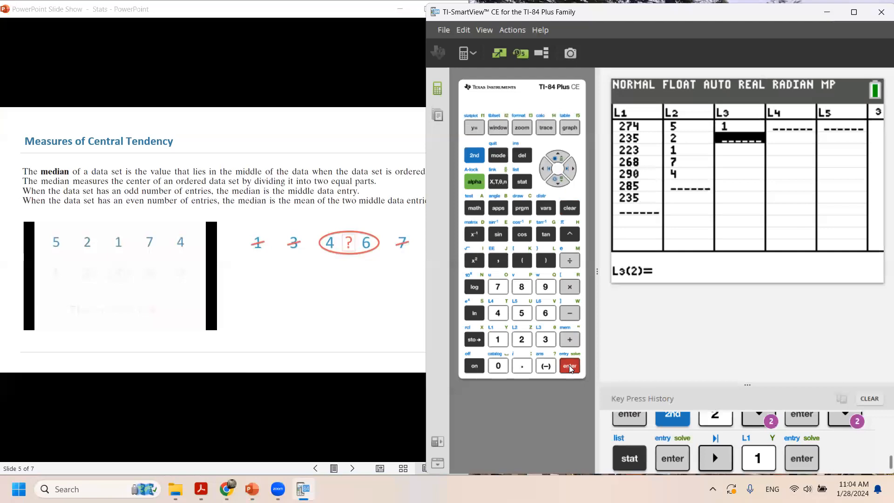
click(569, 366)
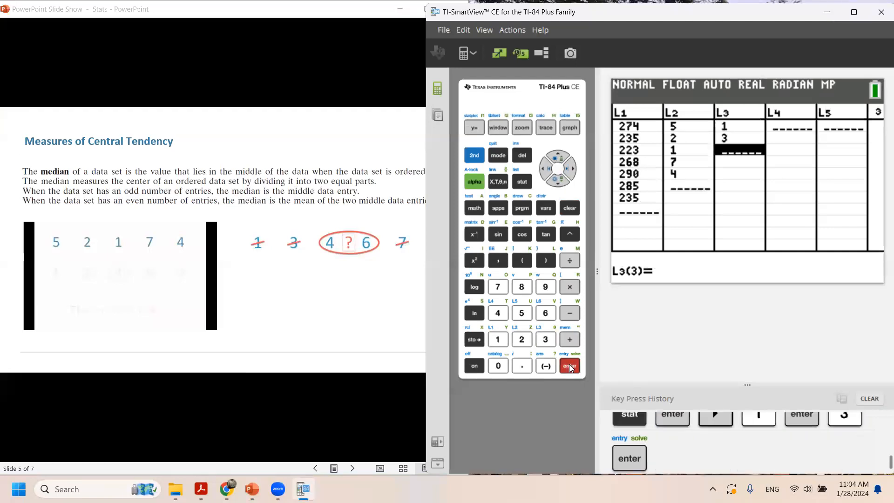
click(569, 366)
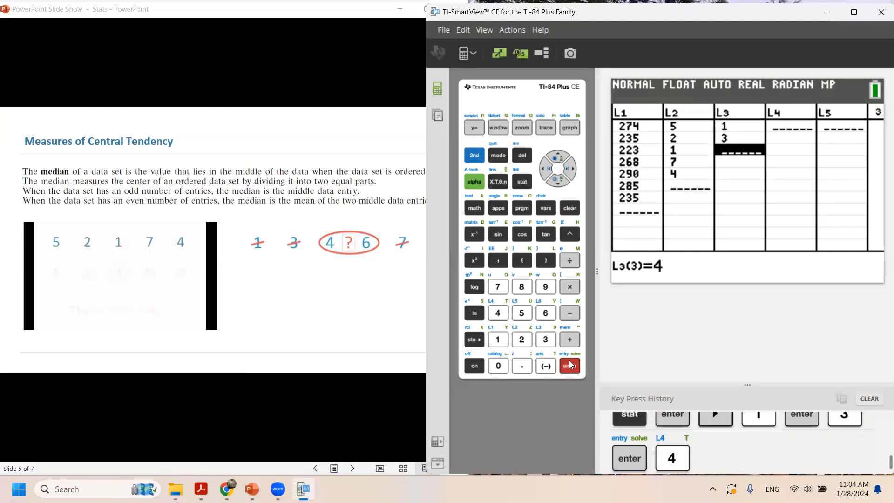
click(569, 365)
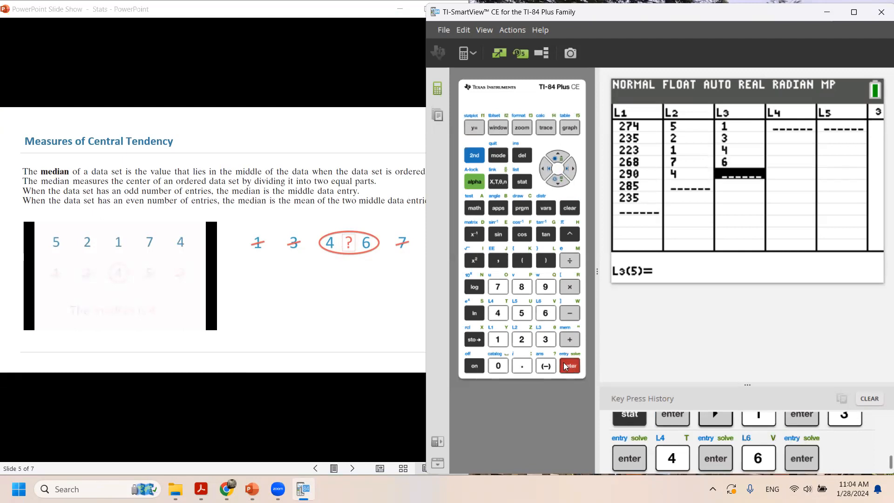
click(569, 366)
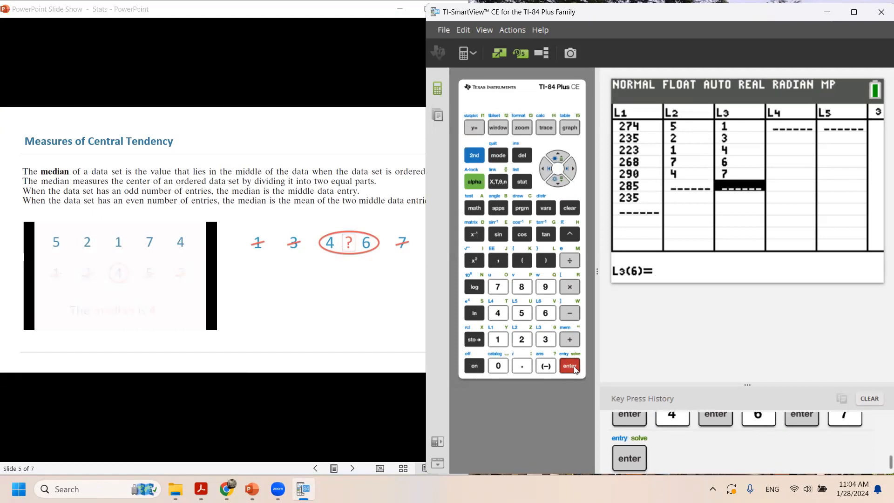
mouse_move(425, 283)
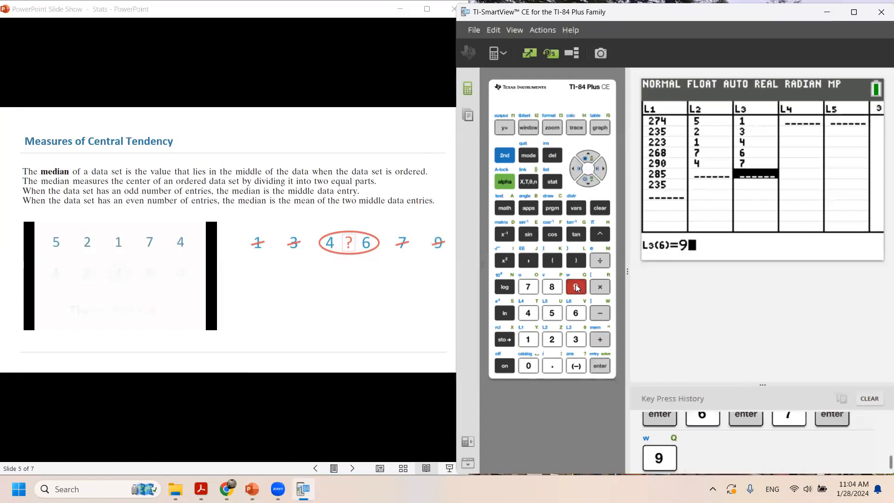
click(599, 365)
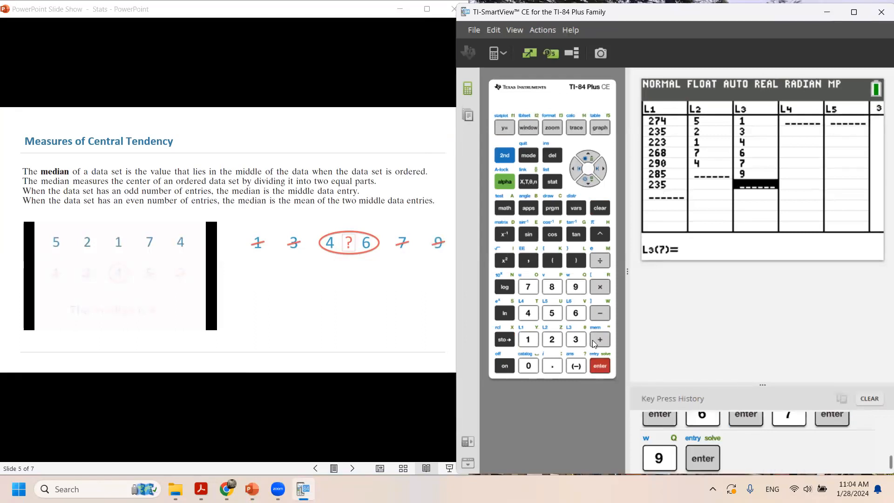
mouse_move(552, 182)
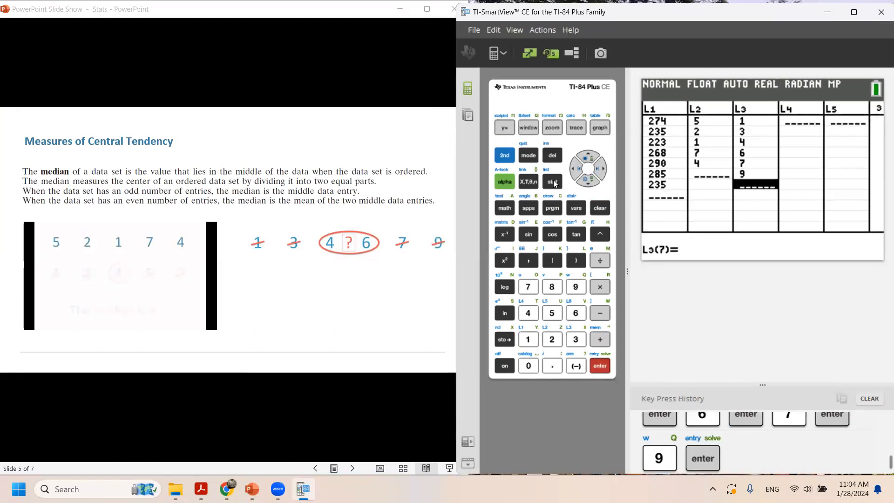
- Start a new 1-Var Stats calculation from the STAT CALC menu
click(552, 181)
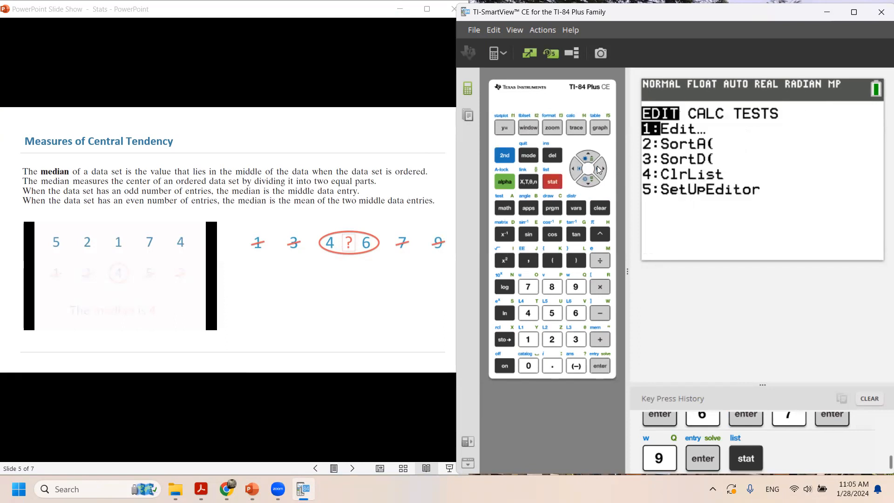
click(601, 168)
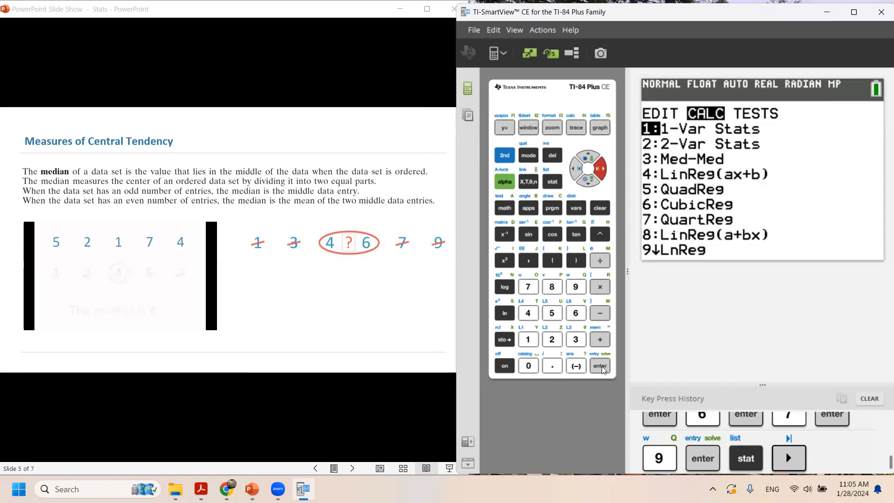
click(600, 366)
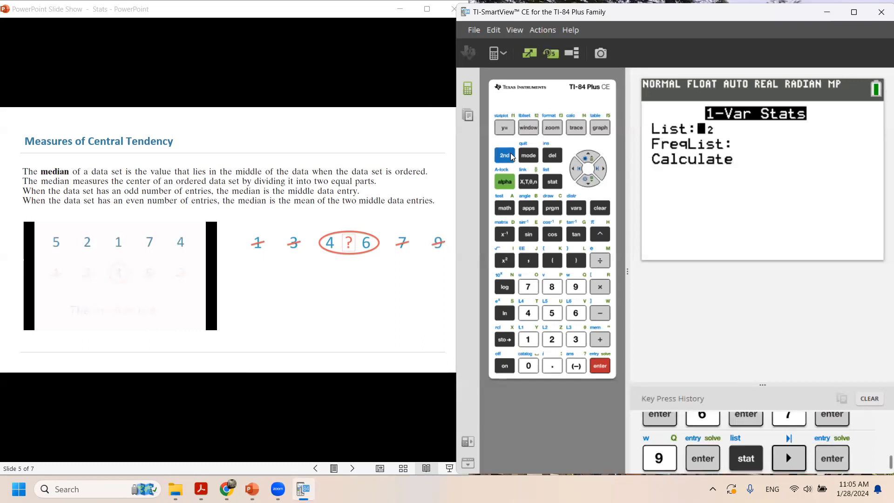
- Run it on list L3 and scroll the results to n=6, Q1=3, Med=5, Q3=7
click(575, 339)
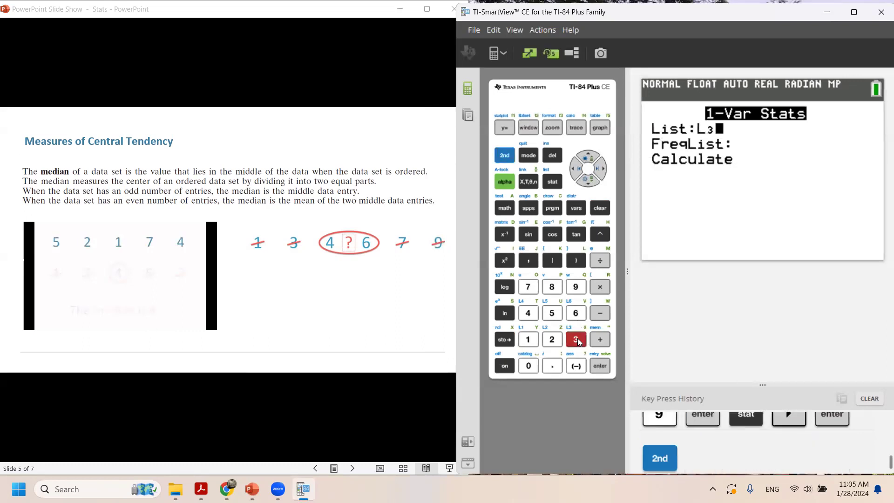
click(575, 340)
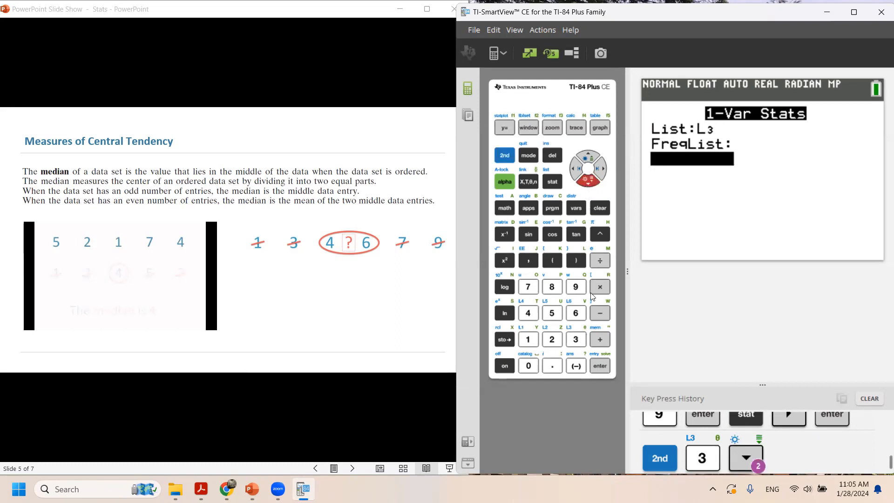
click(599, 366)
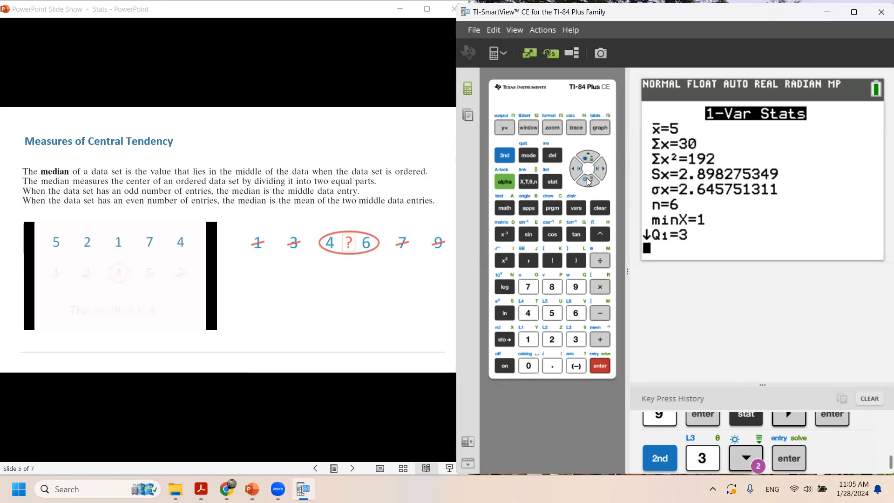
click(599, 181)
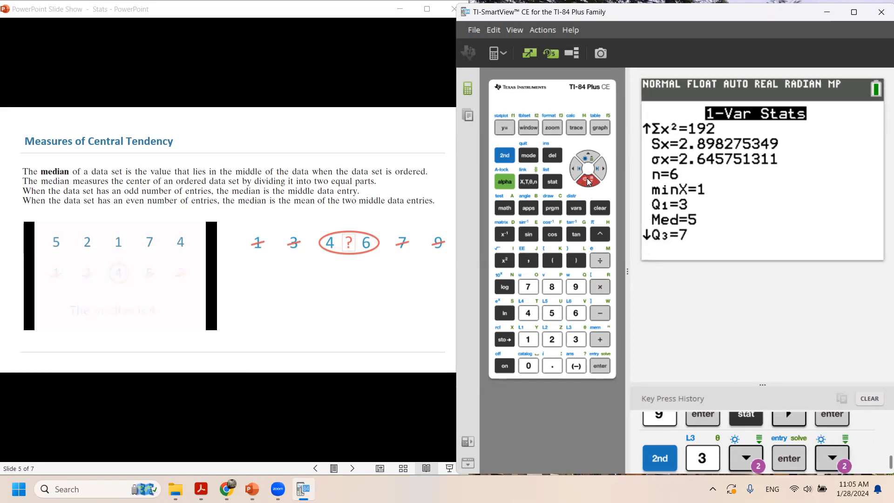